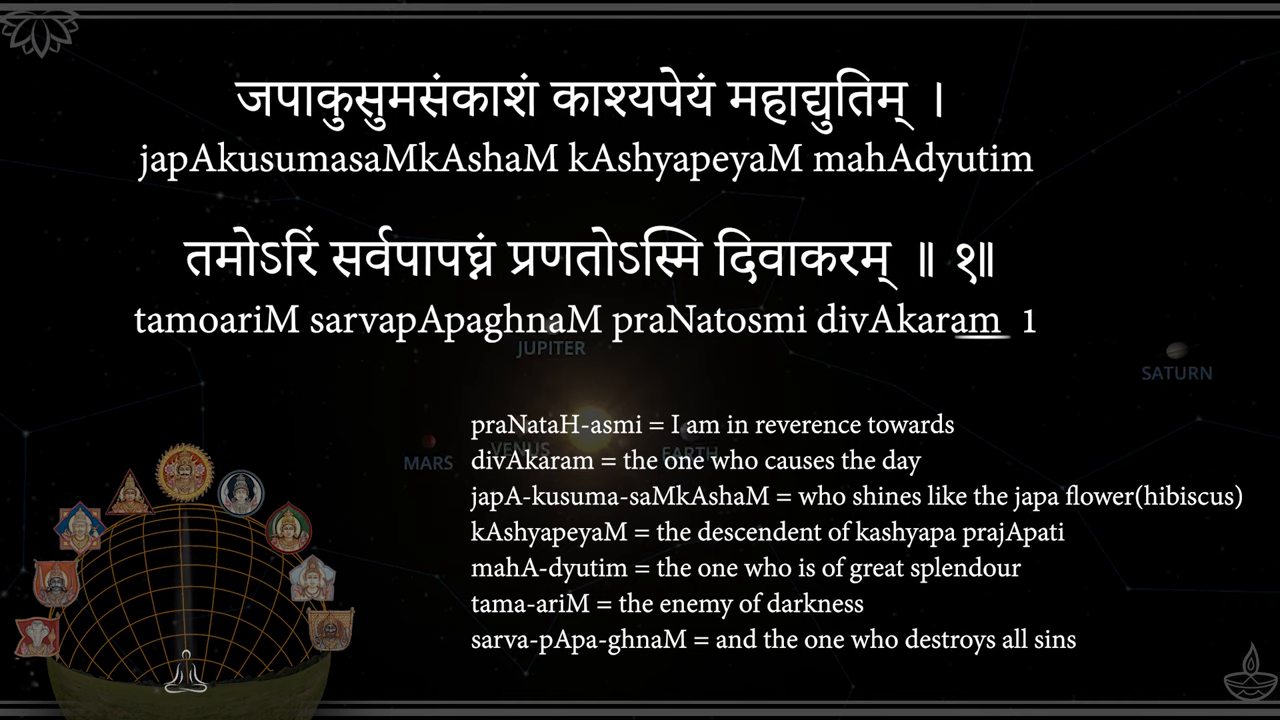
key(right)
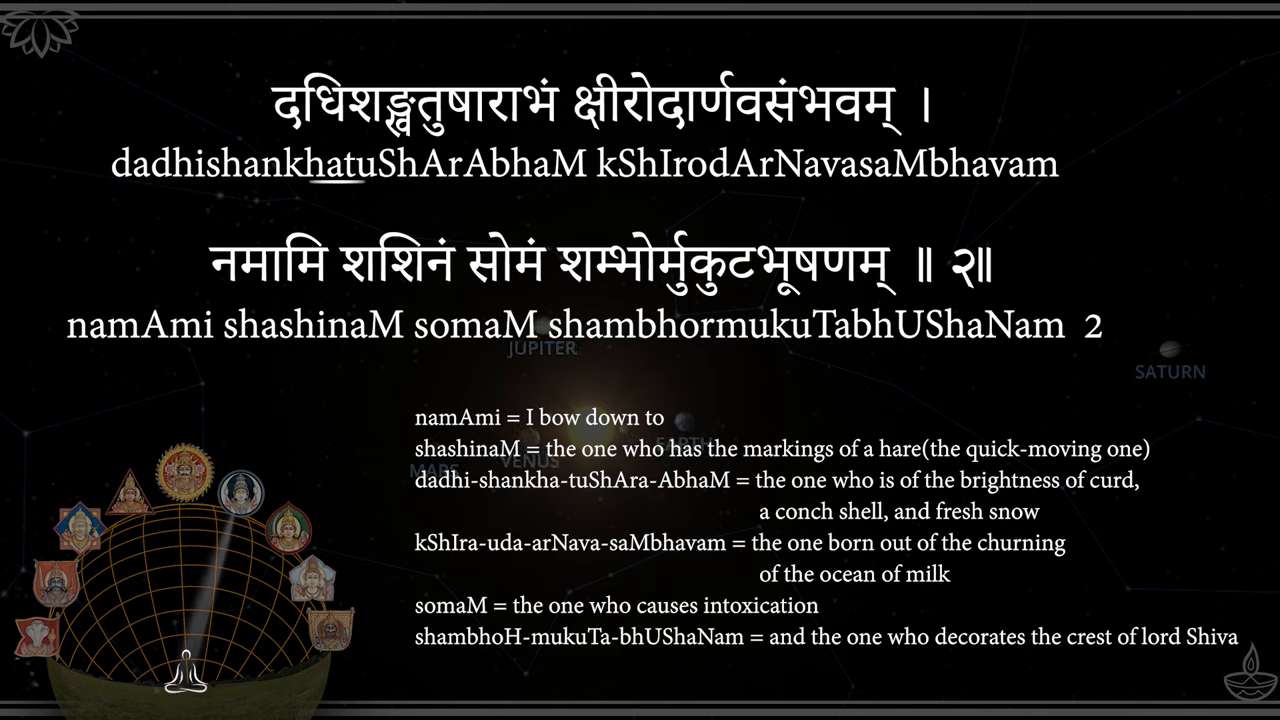